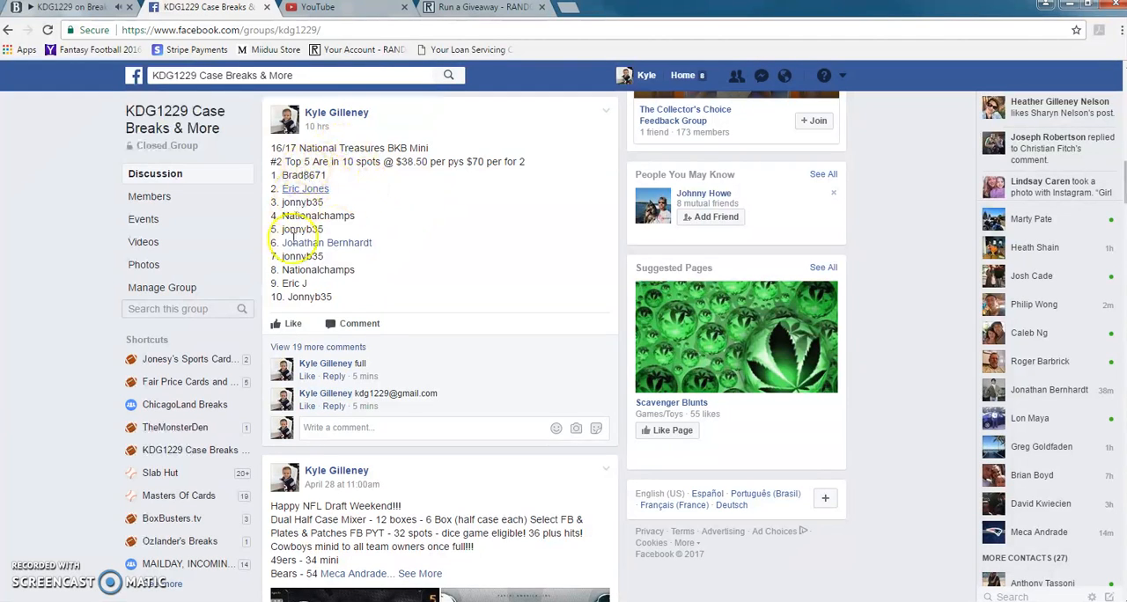
# Post a 'live' comment under the group's break-spots post.
pyautogui.click(396, 426)
pyautogui.write('live')
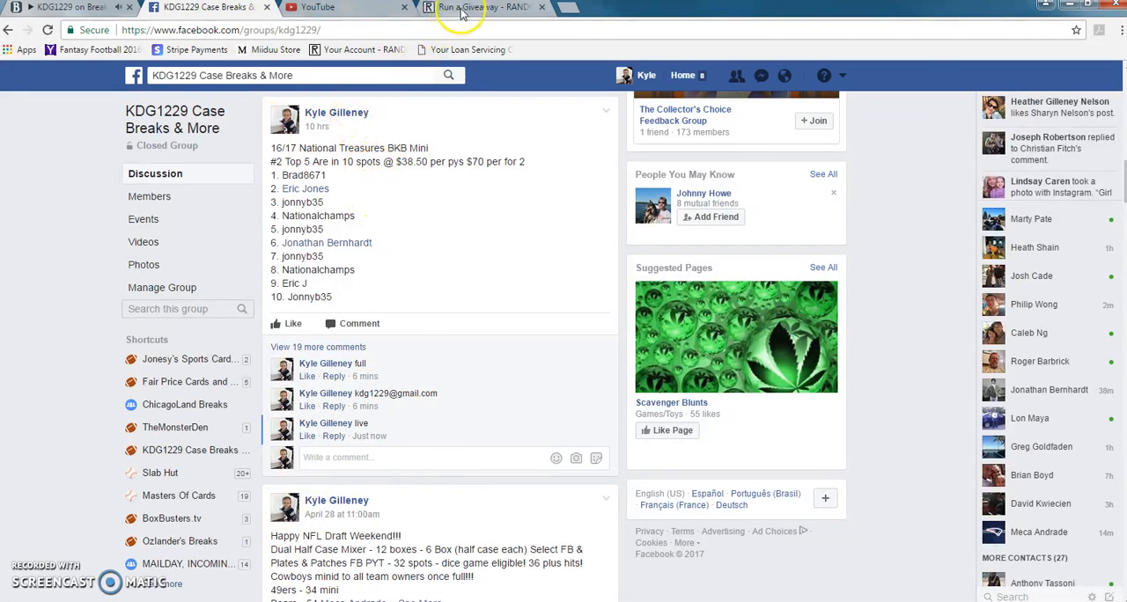
pyautogui.click(479, 7)
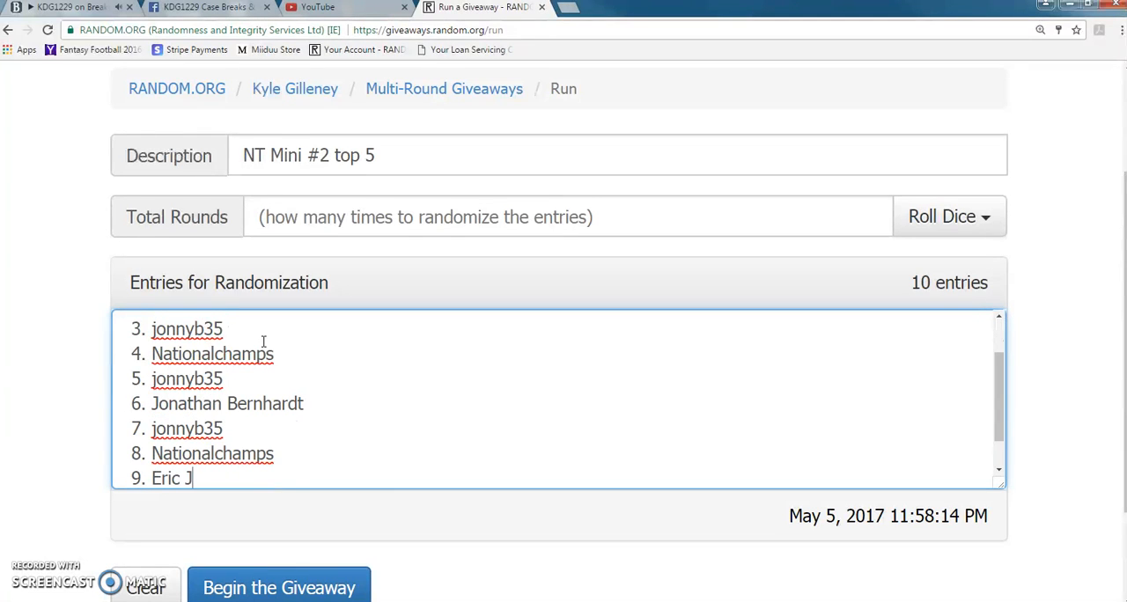
pyautogui.write('Jonnyb35')
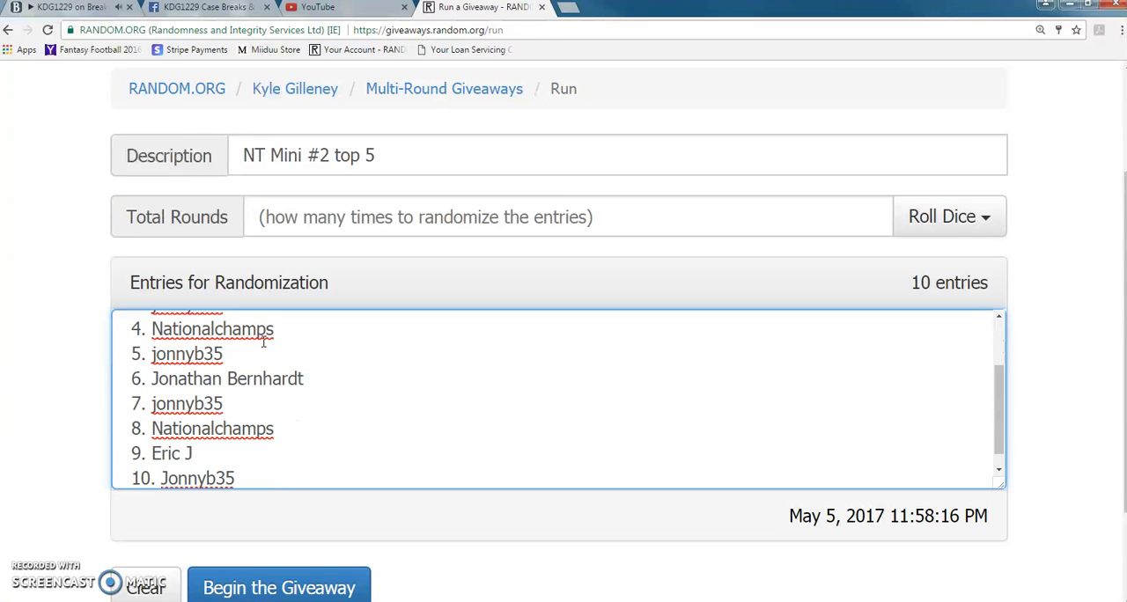
pyautogui.moveTo(870, 168)
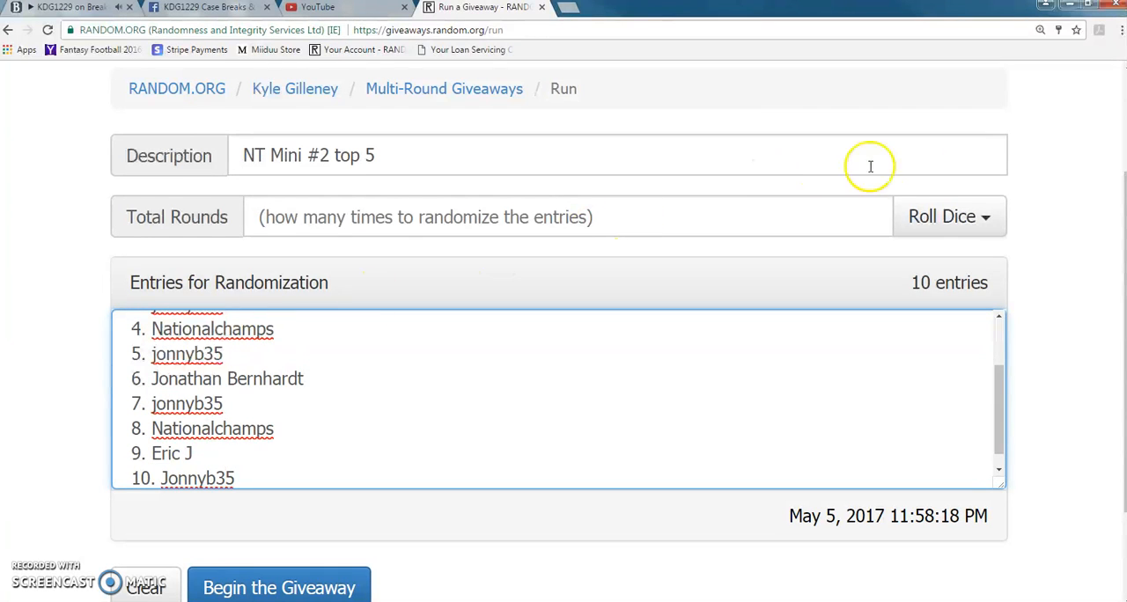
# Roll 2d6 to fill the giveaway's total rounds with 3.
pyautogui.click(950, 216)
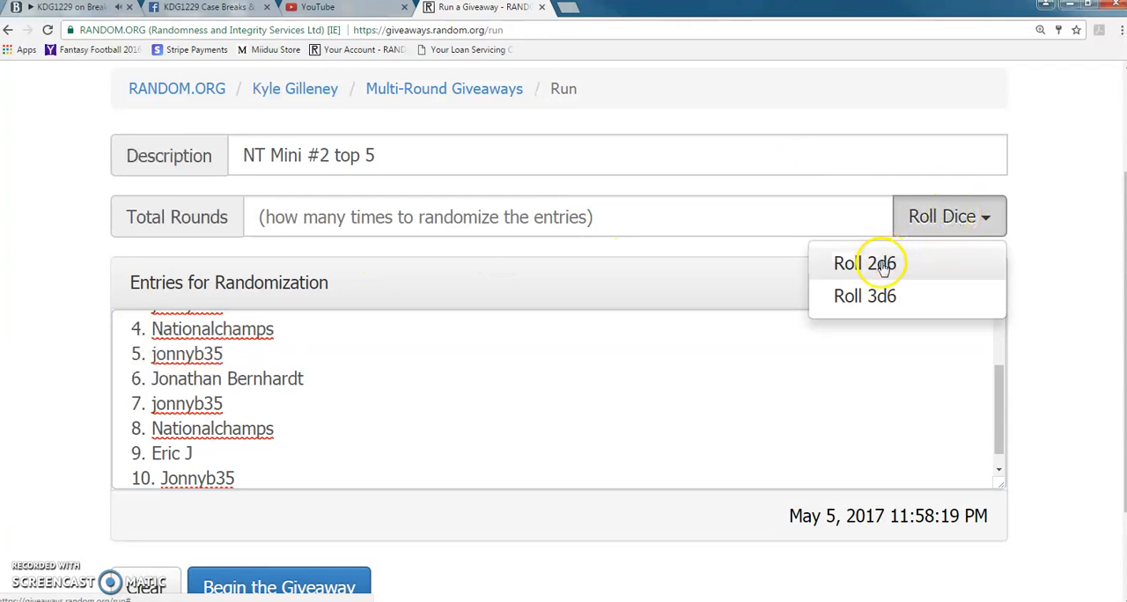
pyautogui.click(863, 264)
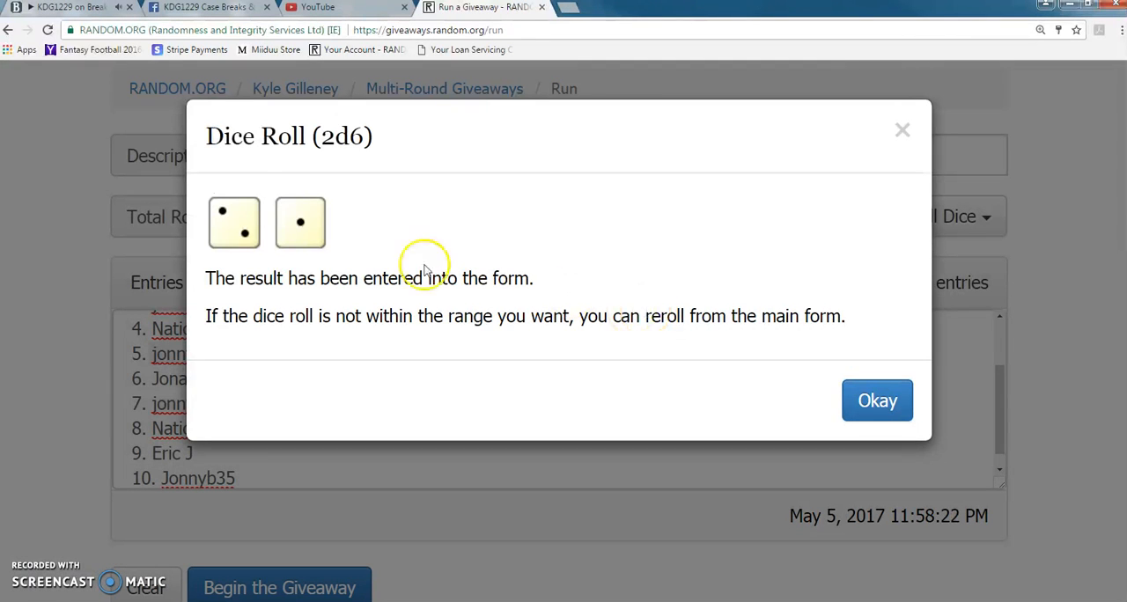
pyautogui.click(878, 402)
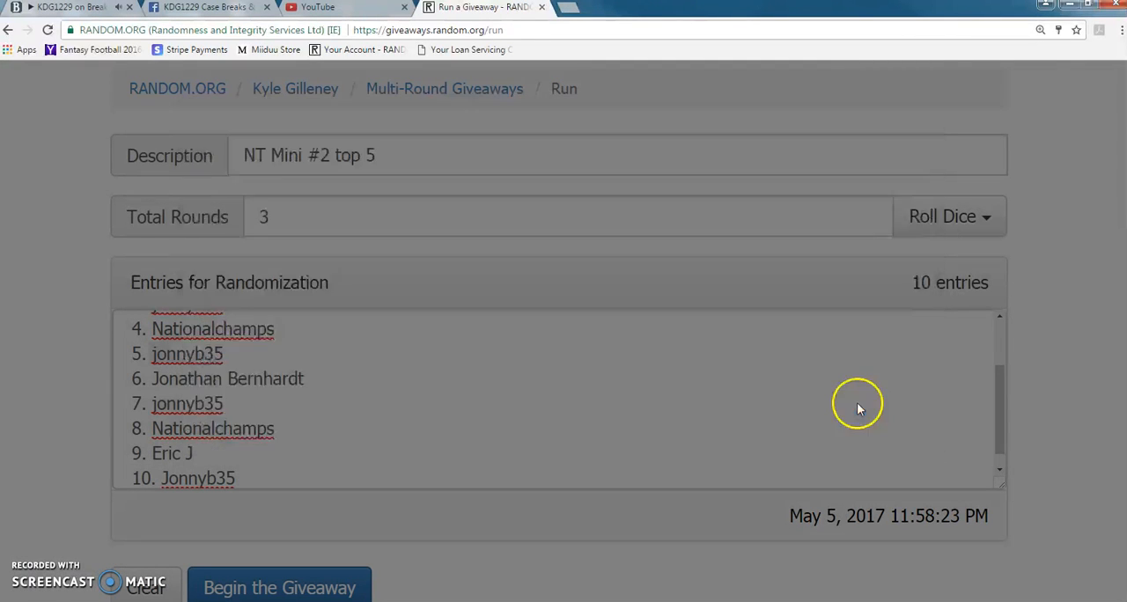
pyautogui.moveTo(95, 368)
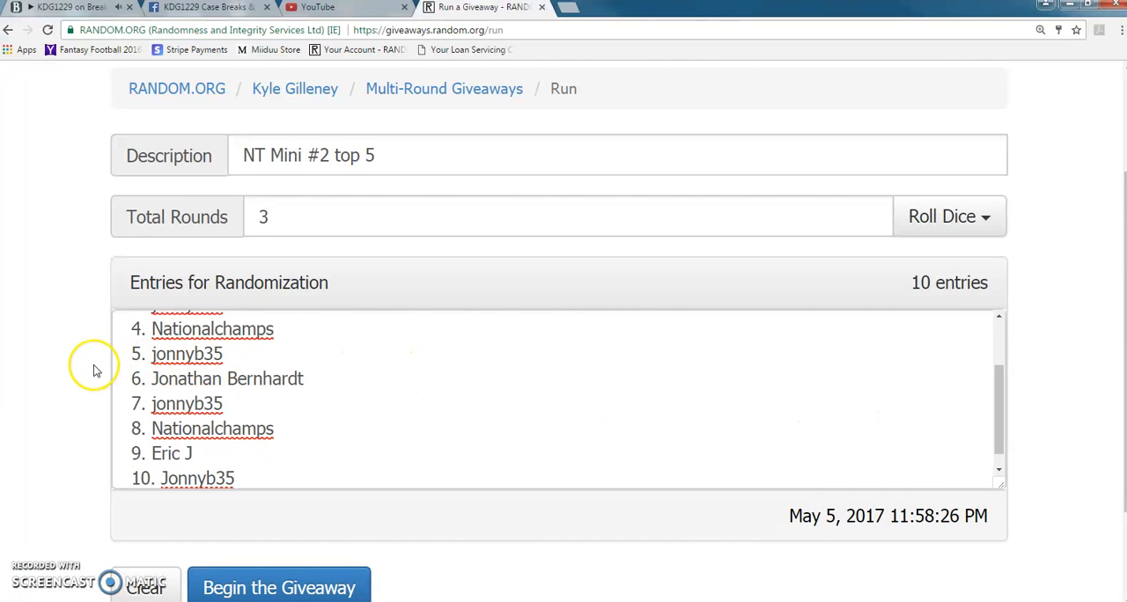
pyautogui.scroll(-3)
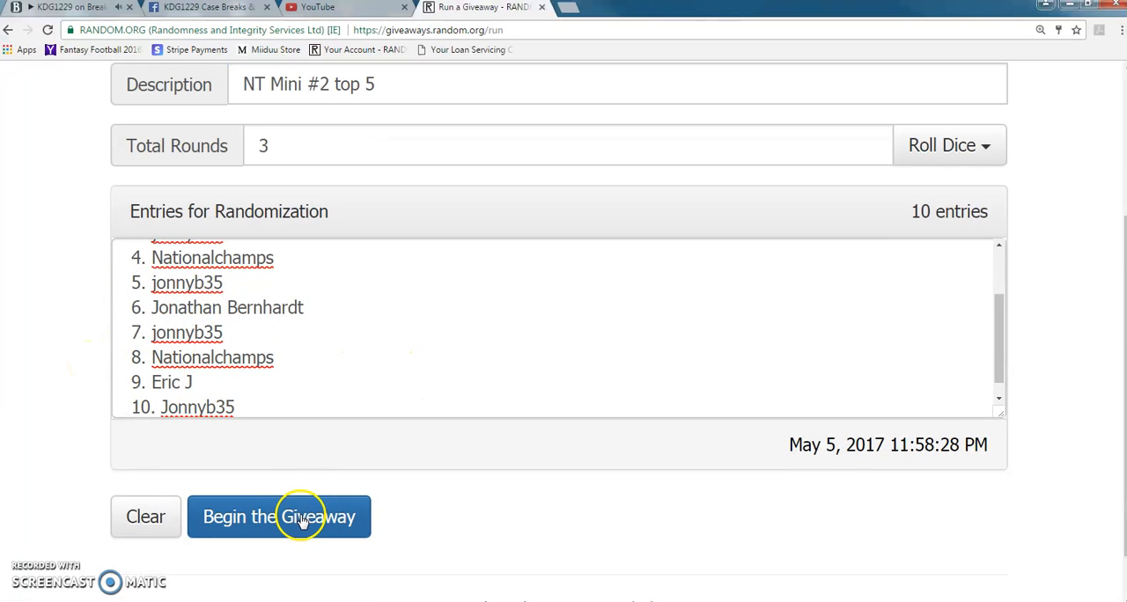
pyautogui.click(279, 518)
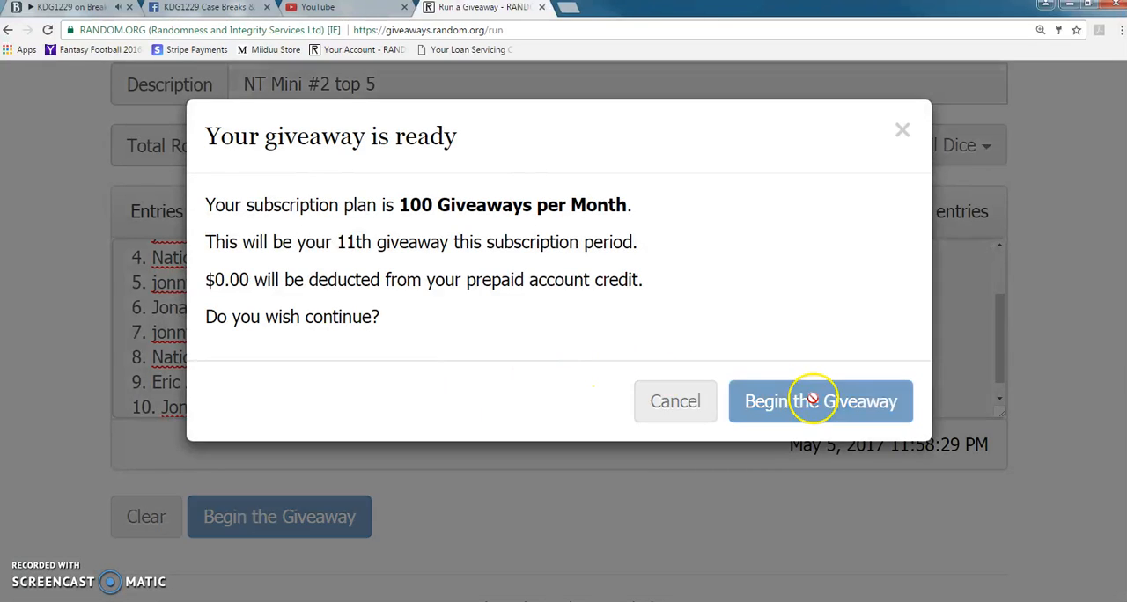
pyautogui.click(821, 402)
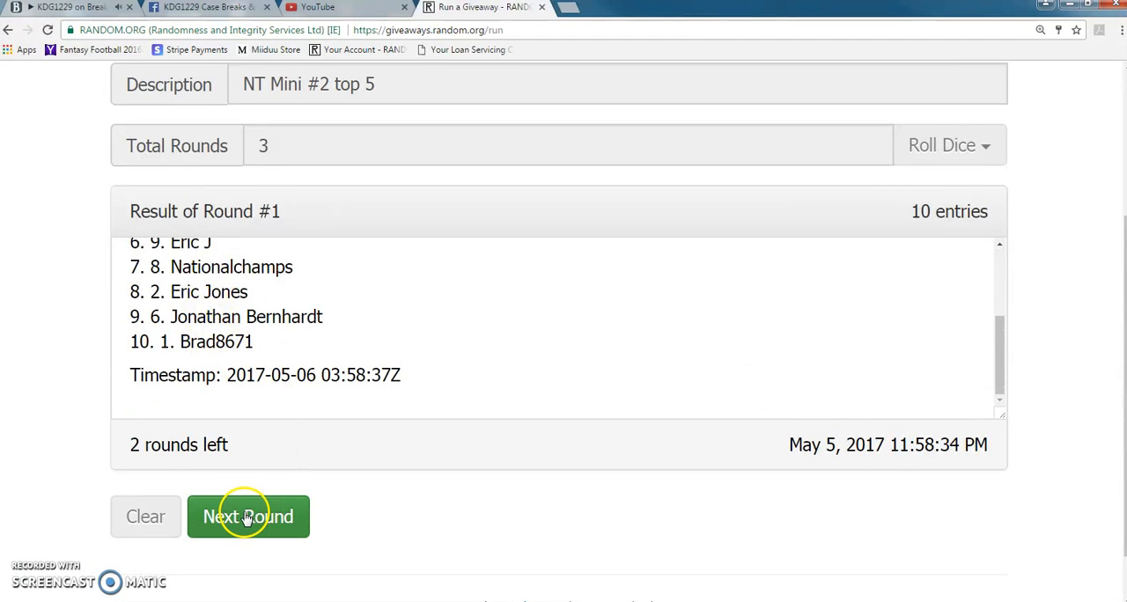
pyautogui.click(246, 518)
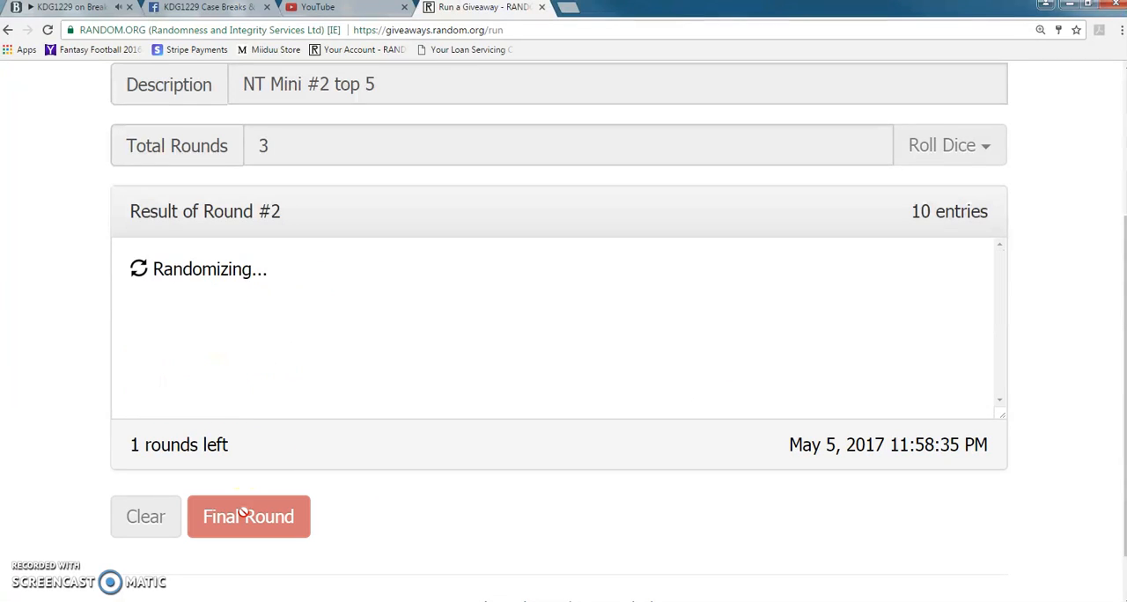
pyautogui.click(248, 518)
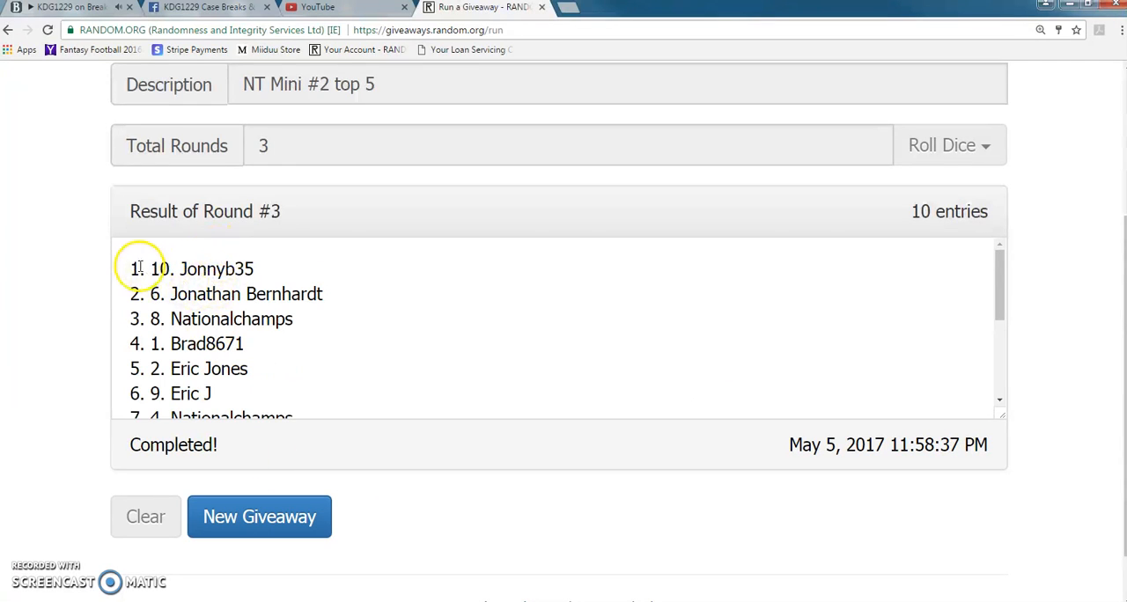
# Highlight lines 1–5 of the Round #3 results and return to the KDG1229 Facebook thread.
pyautogui.moveTo(132, 268); pyautogui.dragTo(273, 319)
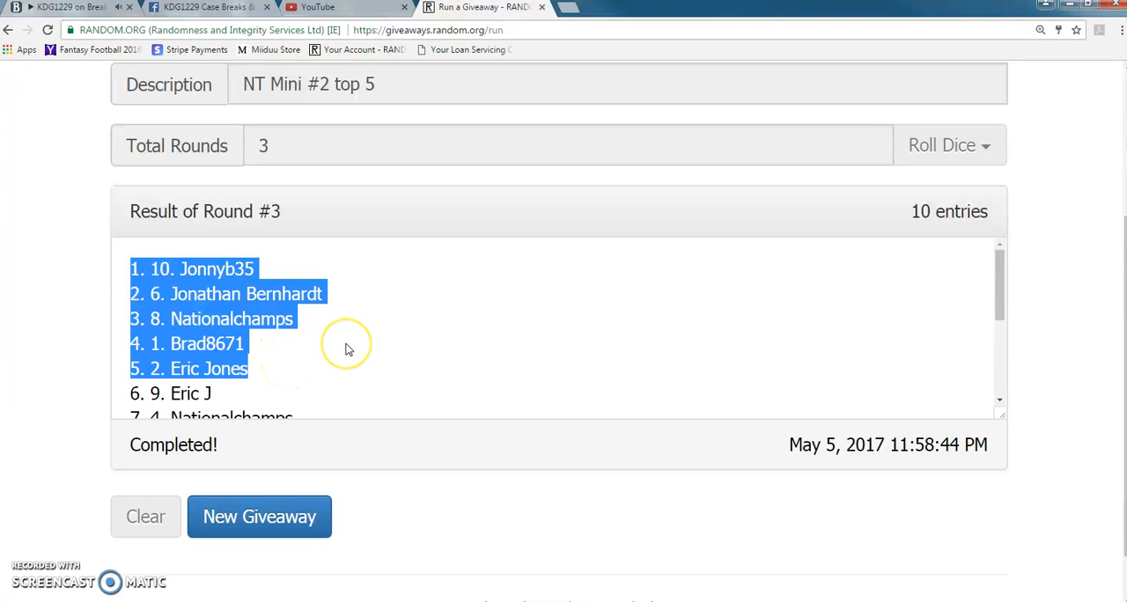
pyautogui.scroll(-3)
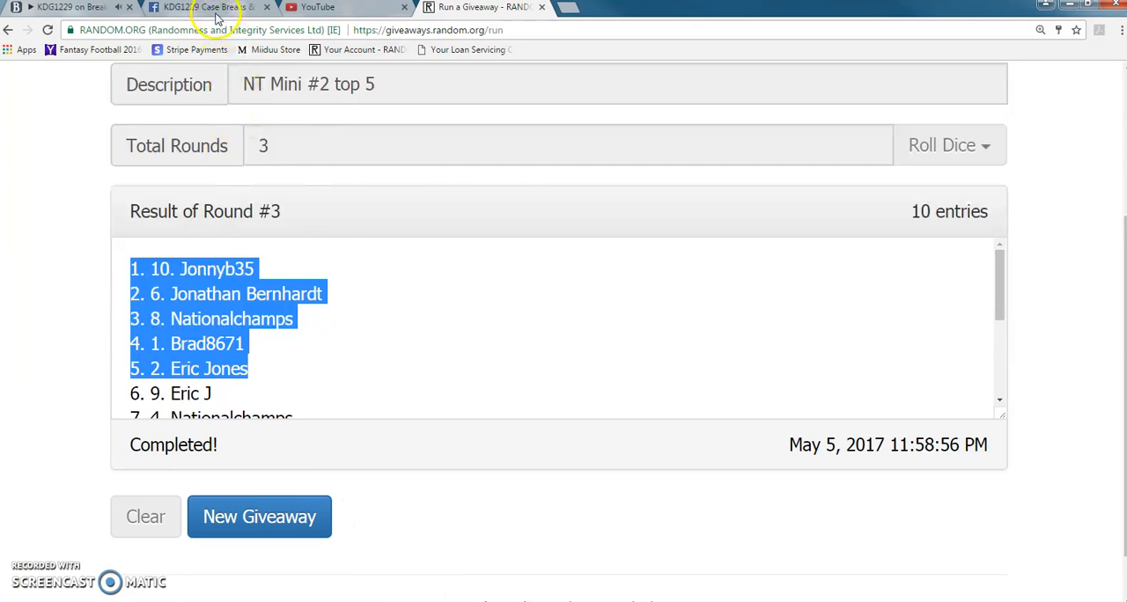
pyautogui.click(208, 7)
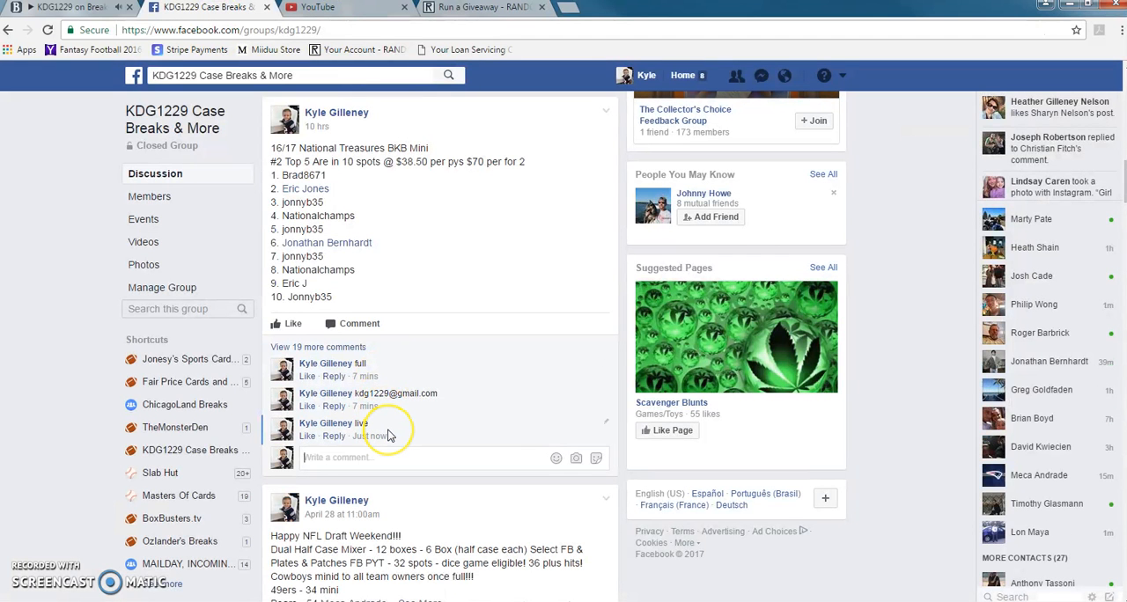